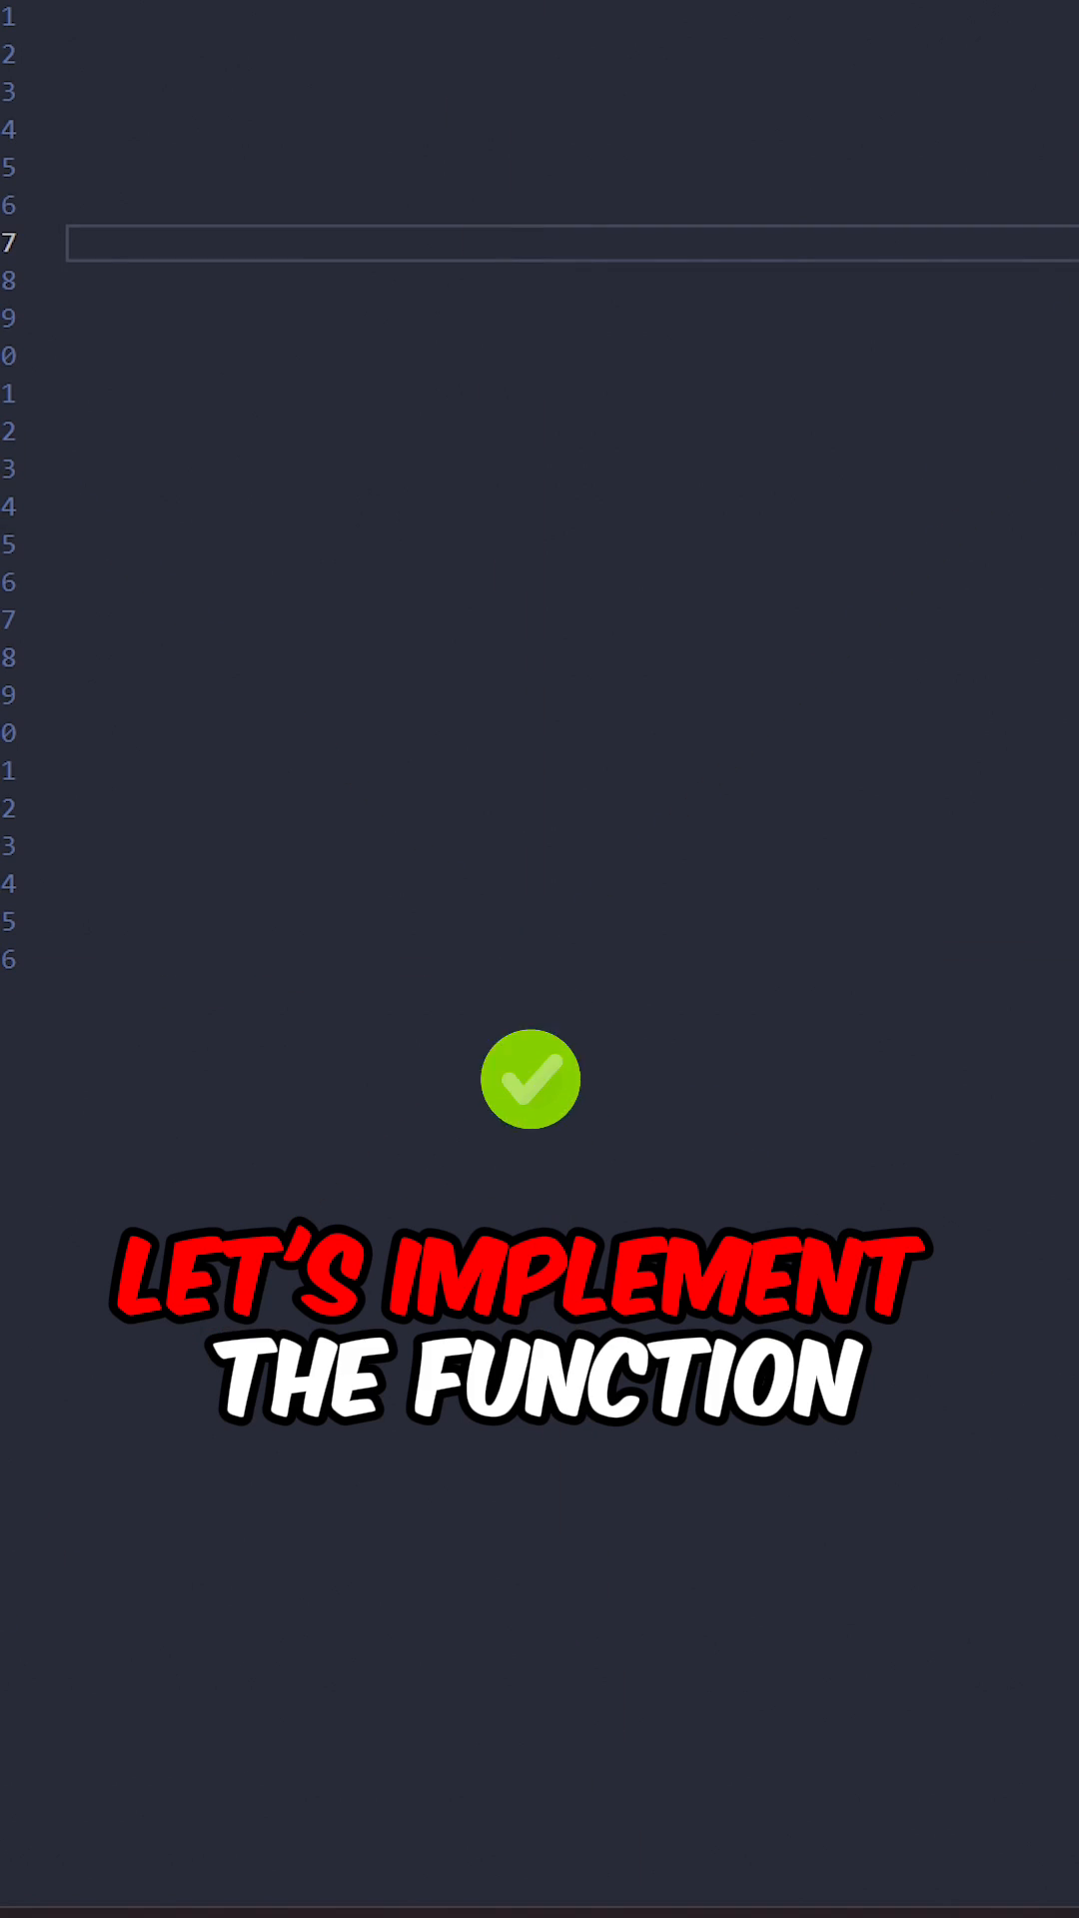
type("List<List<Integer>> levelOrder(Node root) {")
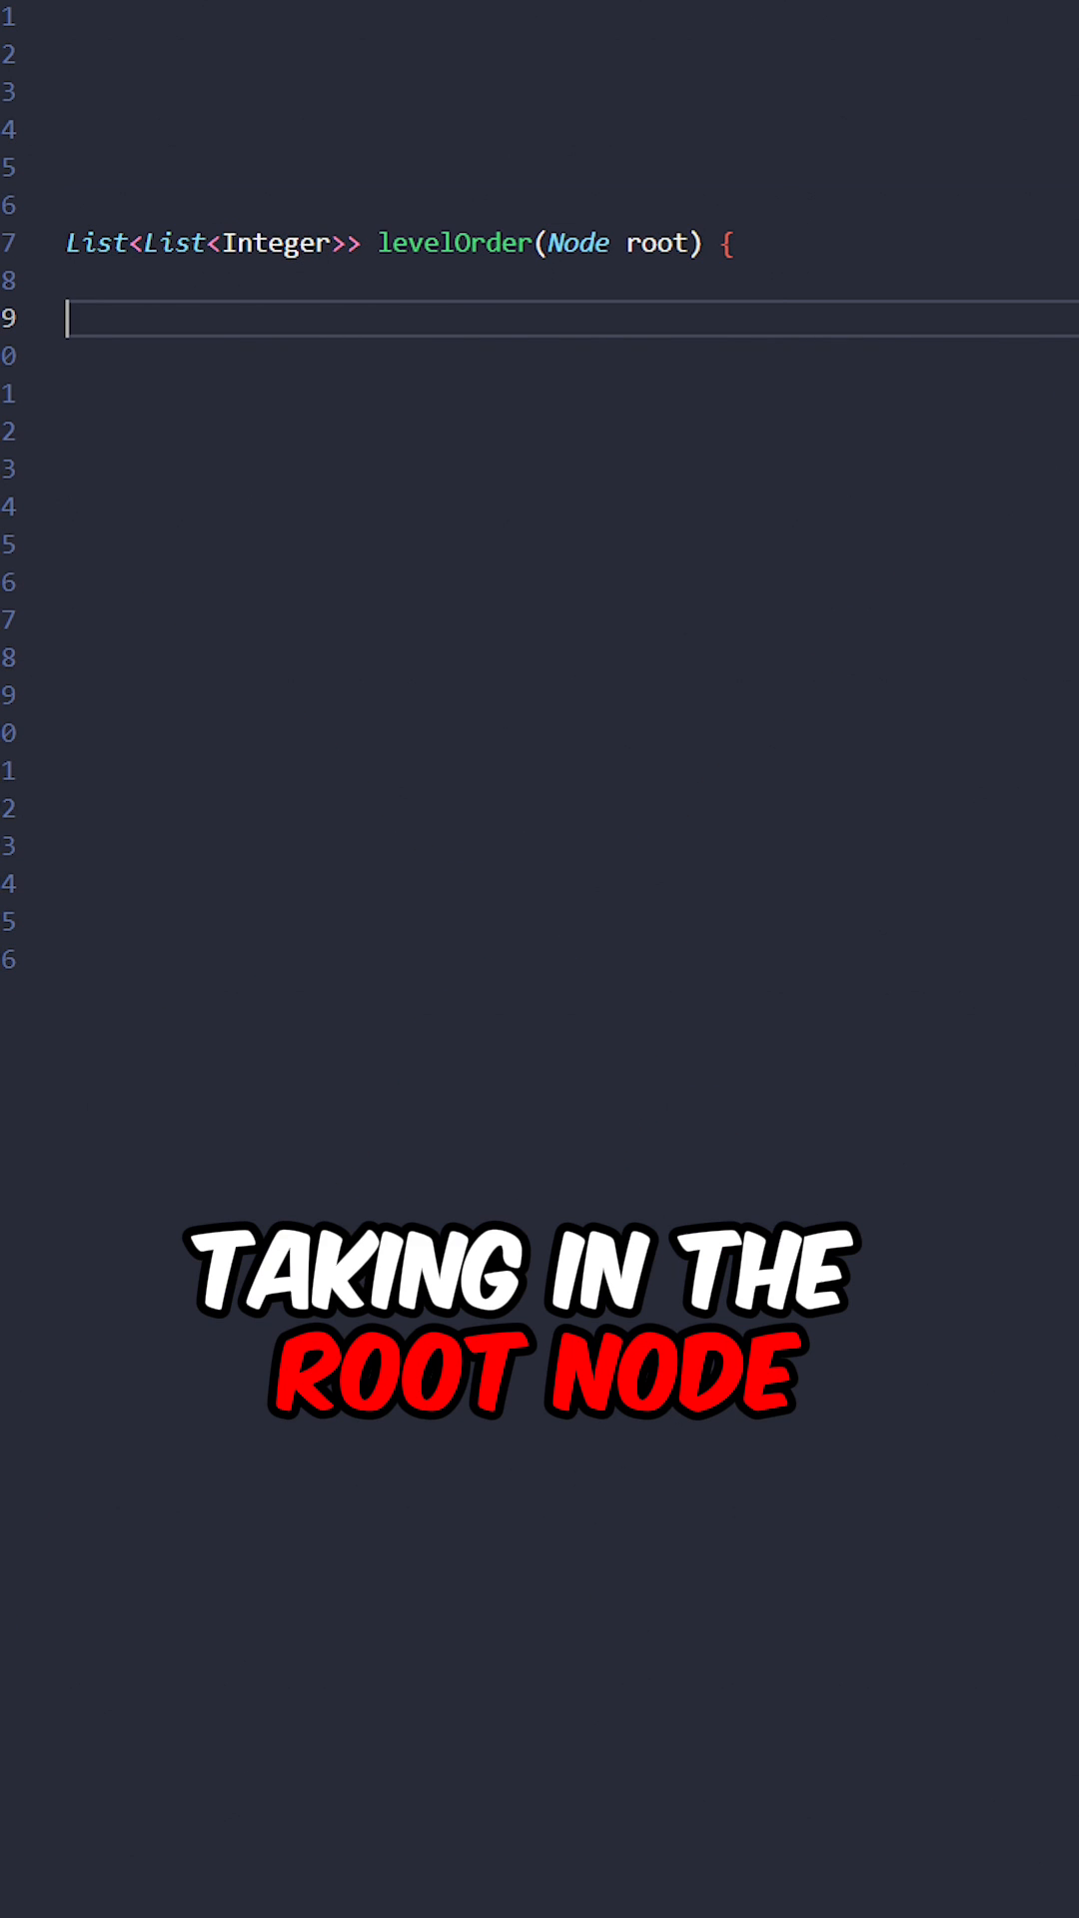
type("if (root == null) return new ArrayList<>();")
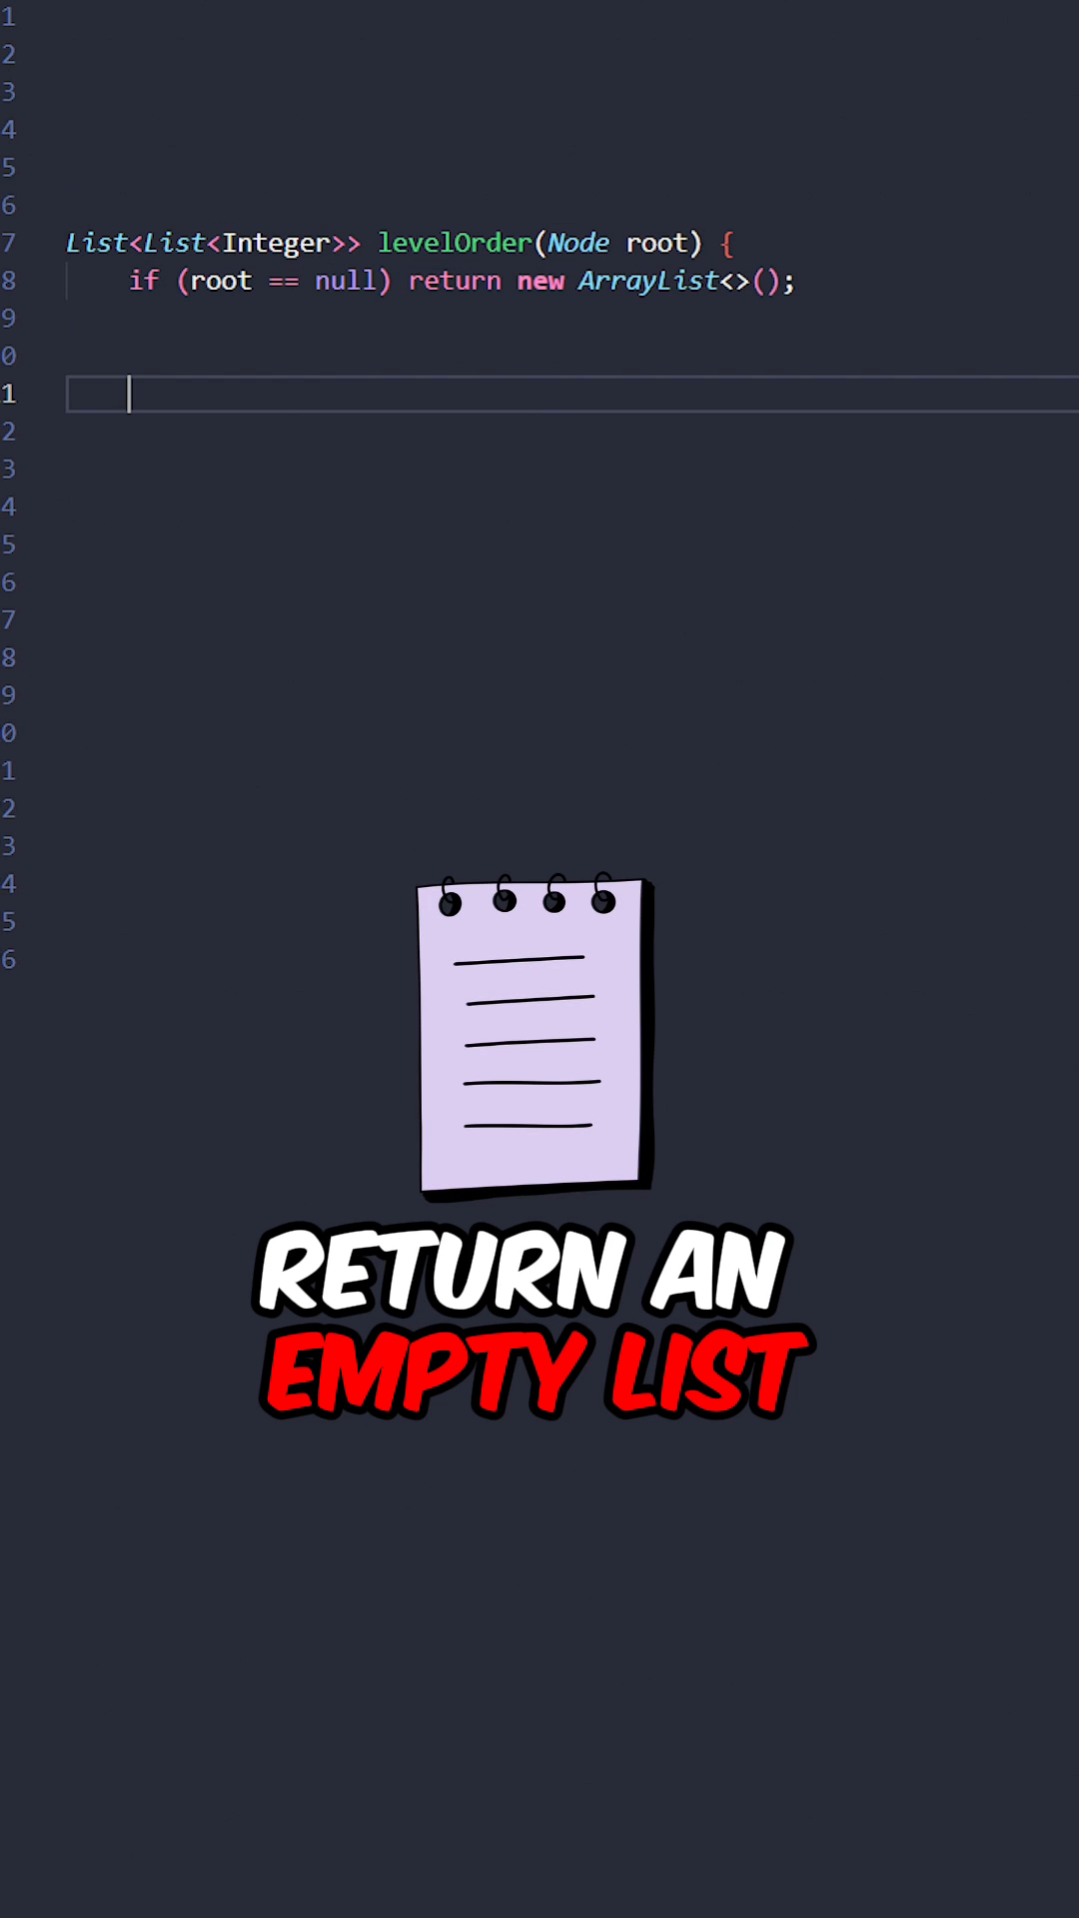
type("Queue<Node> queue = new LinkedList<>(Arrays.asList(root));")
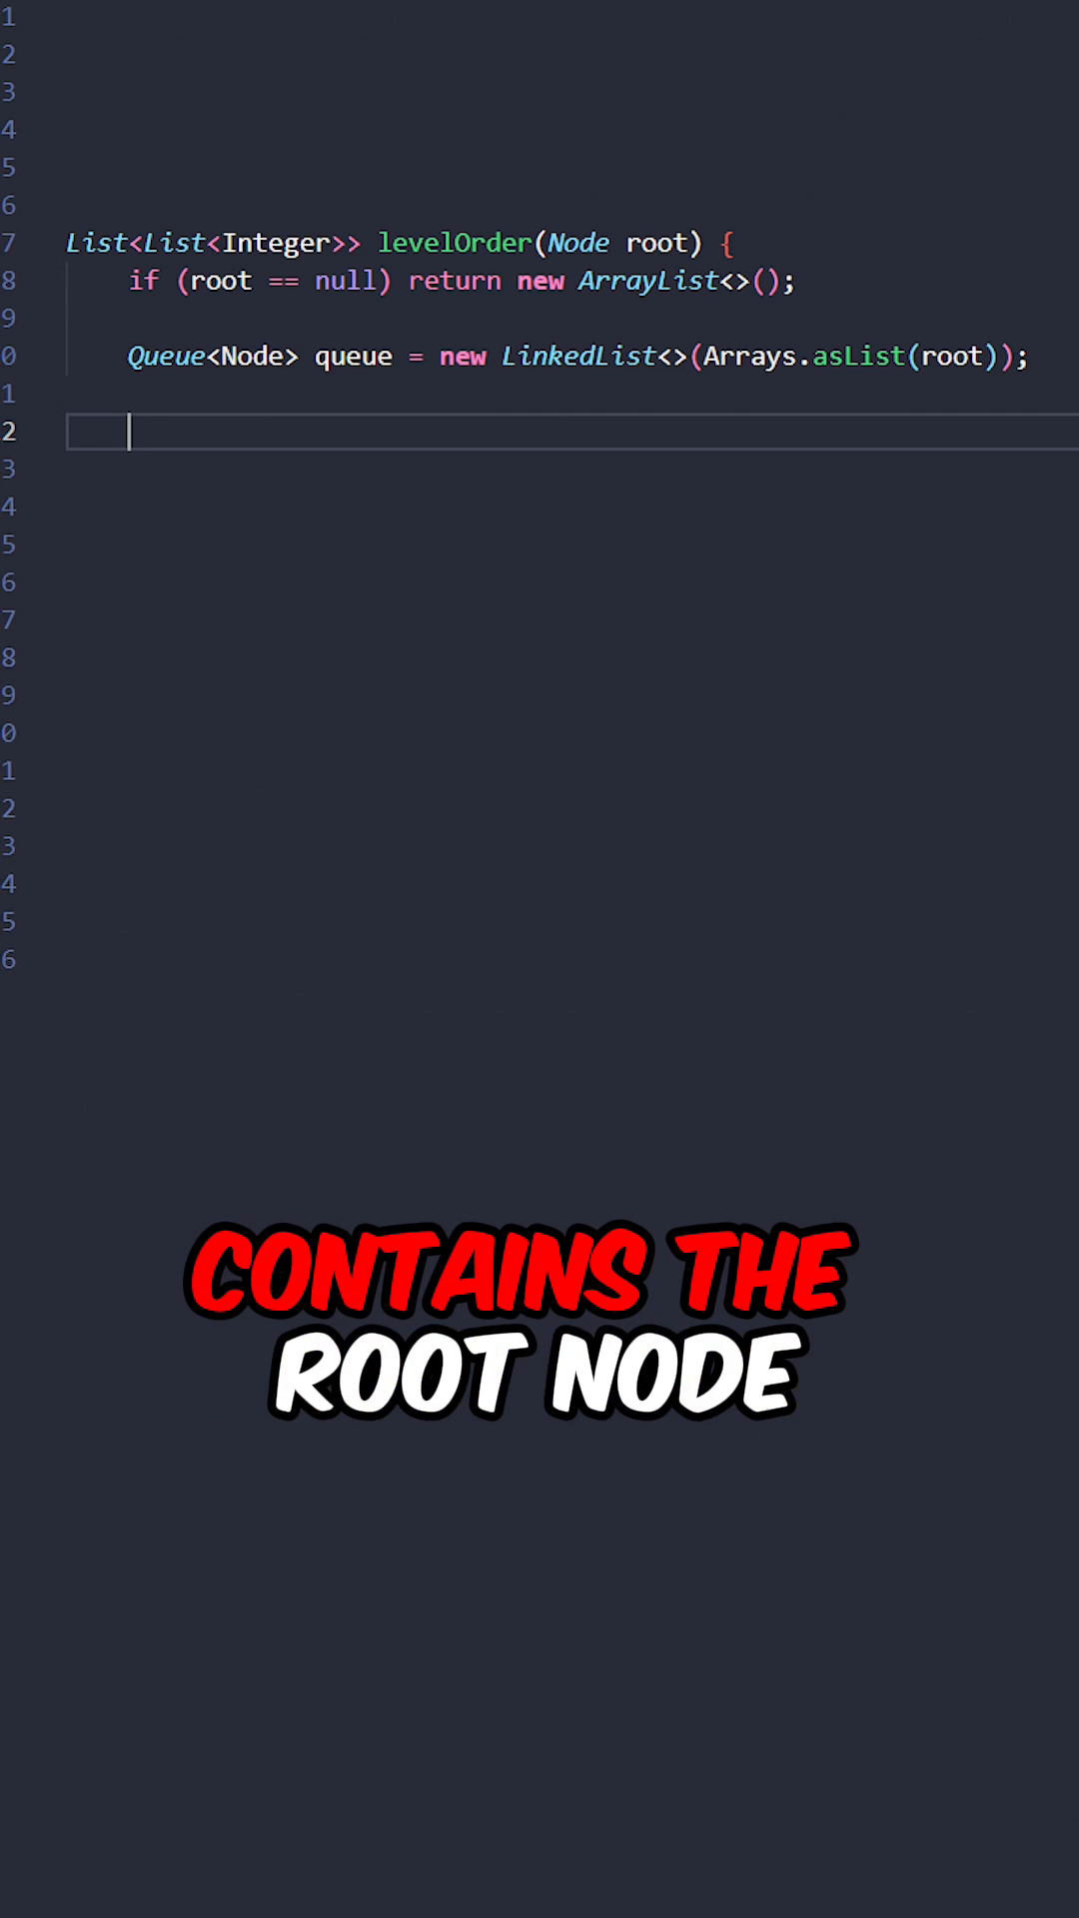
type("List<List<Integer>> result = new ArrayList<>();")
left_click(572, 468)
type("while (!queue.isEmpty()) {")
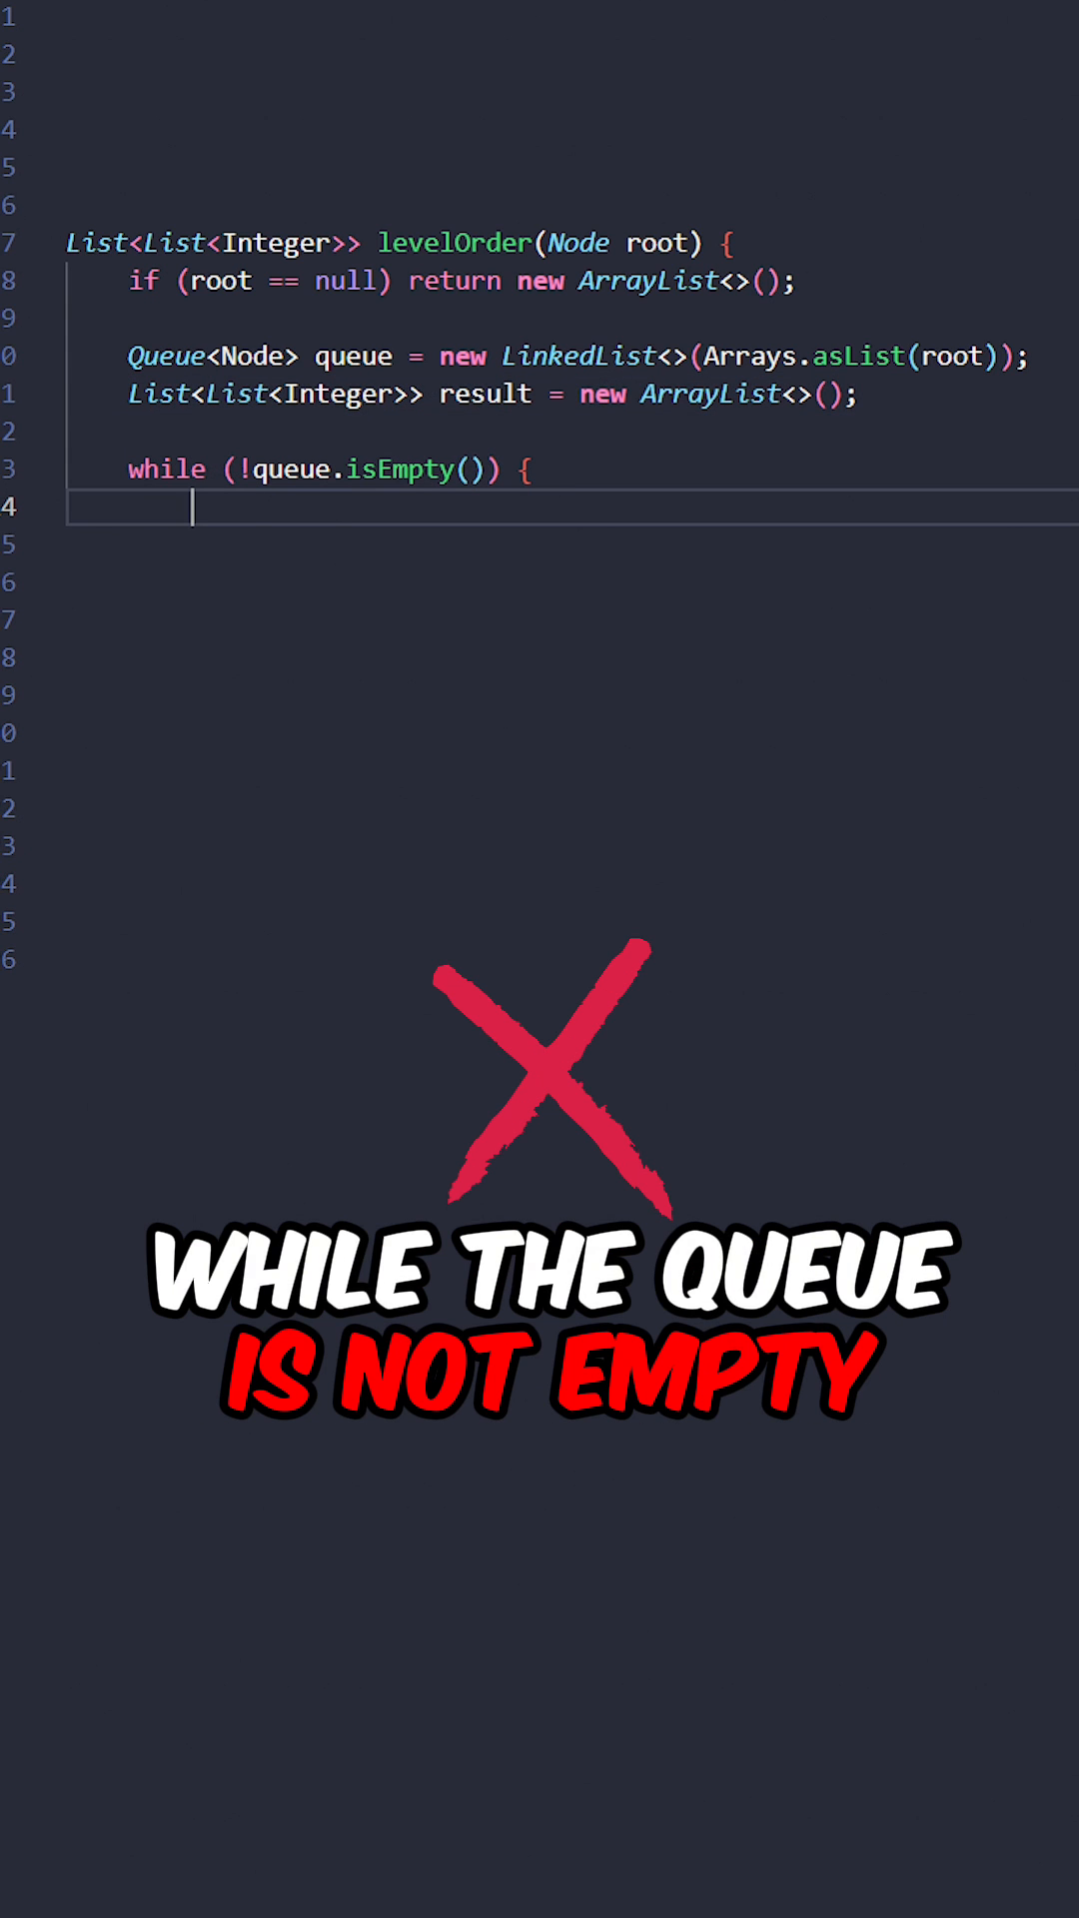
type("List<Integer> values = new ArrayList<>();")
left_click(573, 656)
type("Node node = queue.poll();")
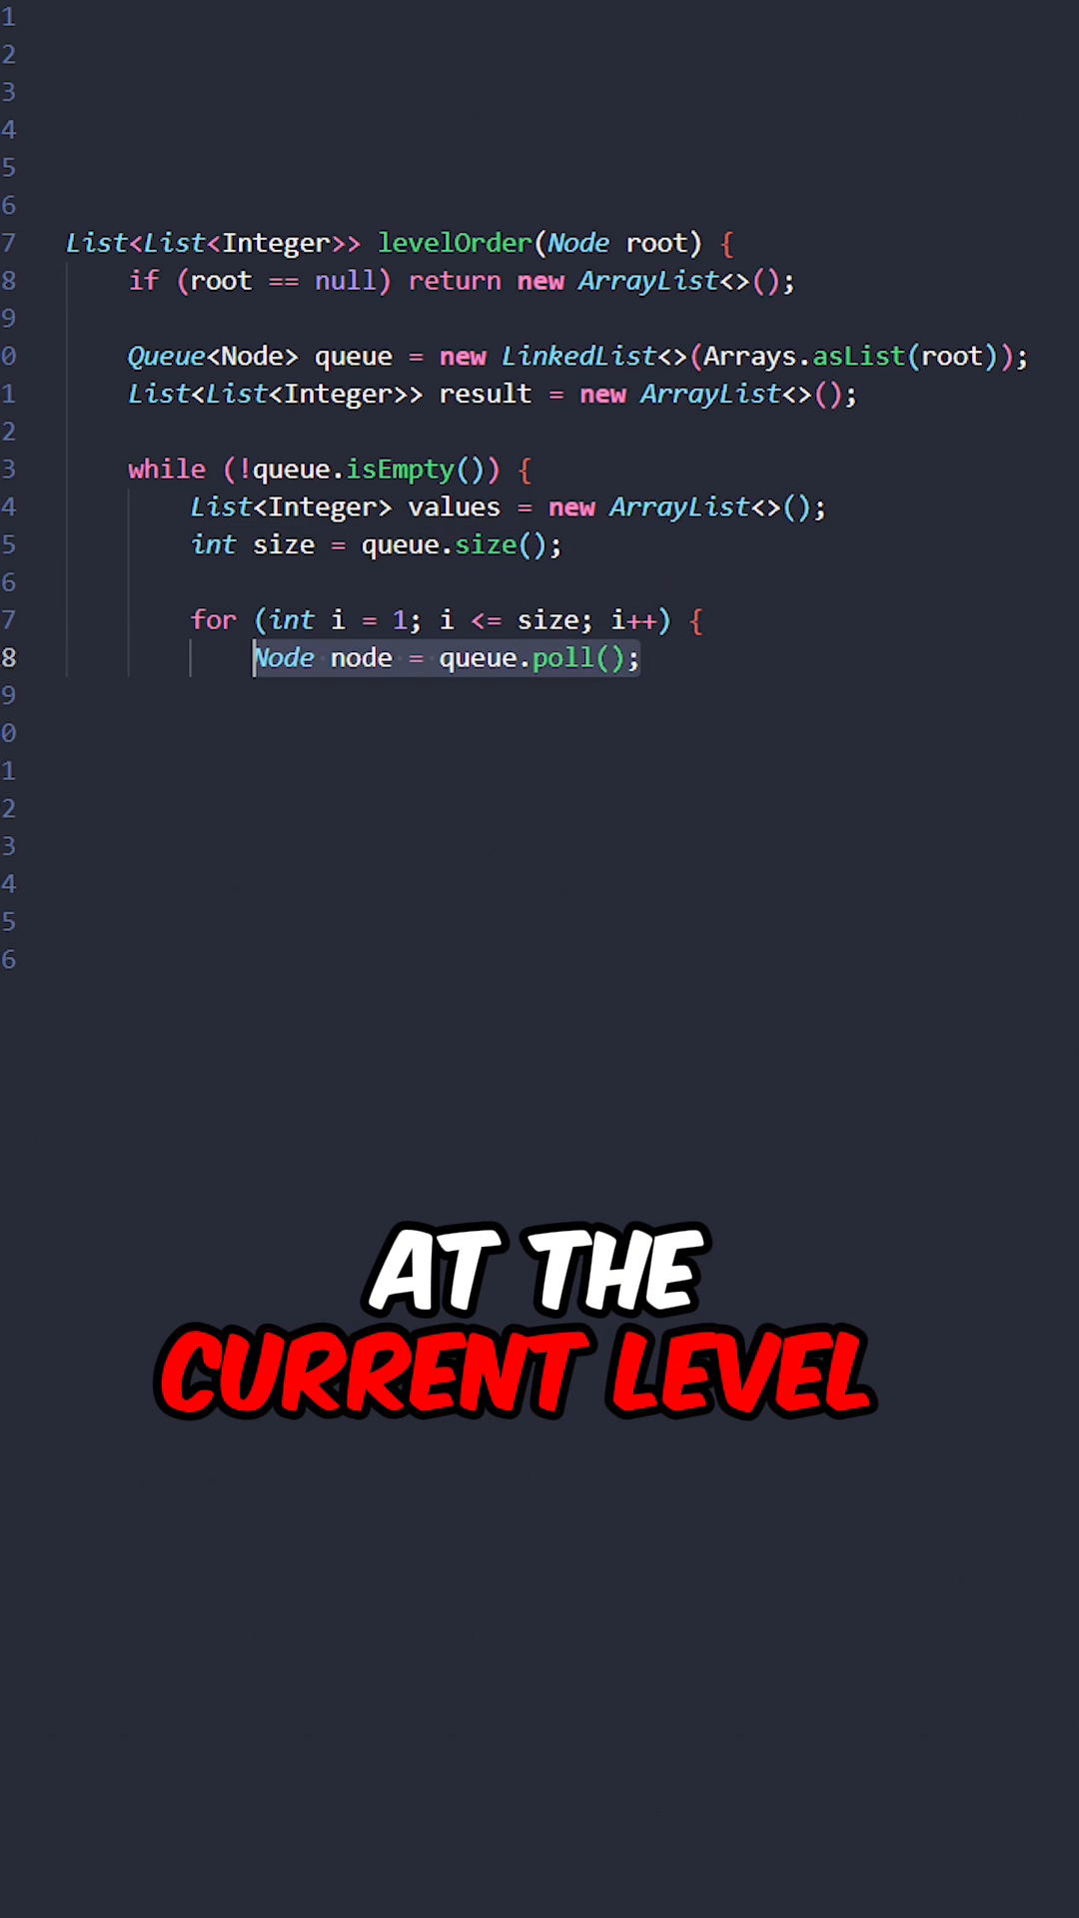
type("values.add(node.val);")
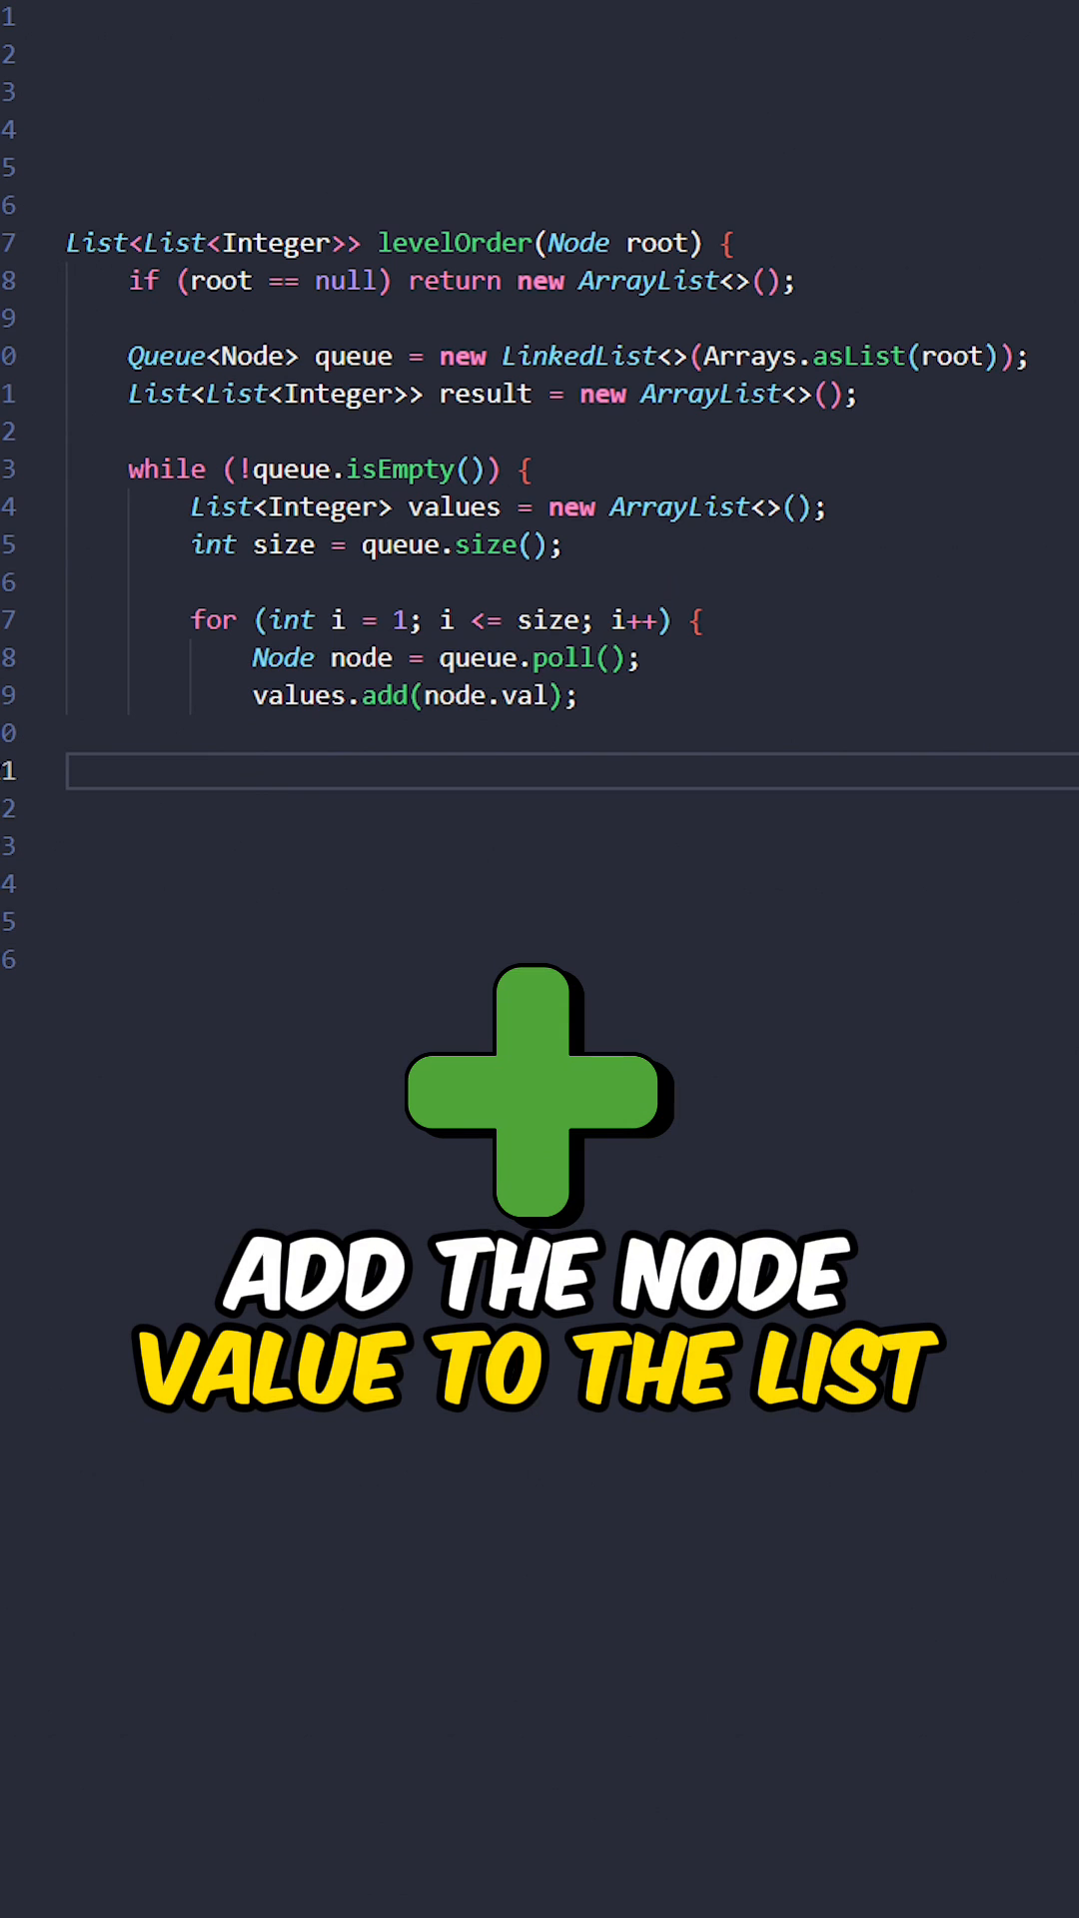